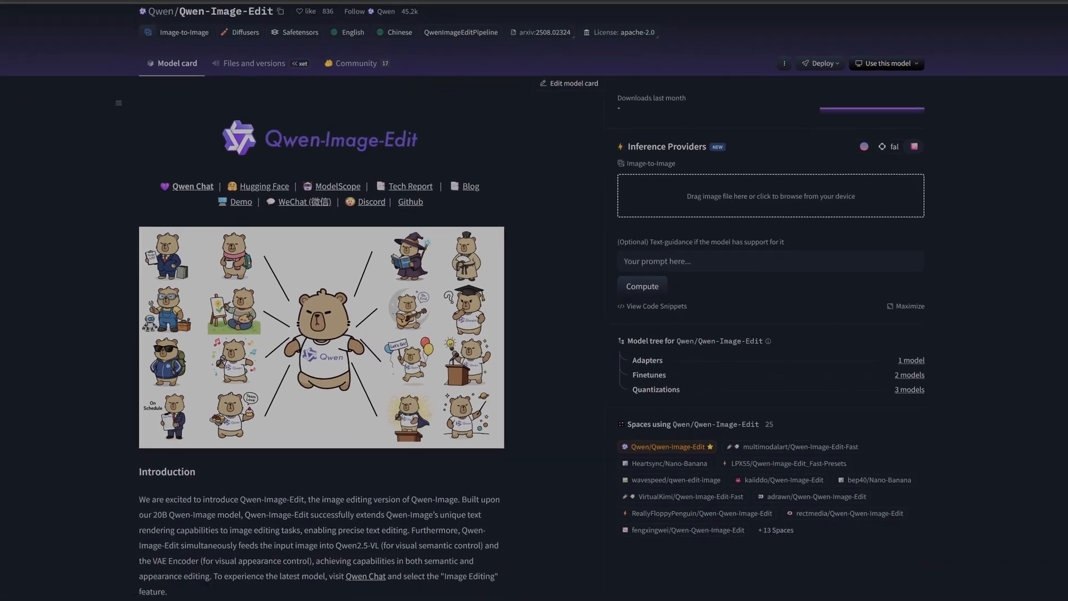
# Browse the template list, filter to Image templates, and open Qwen Image Edit
pyautogui.scroll(-3)
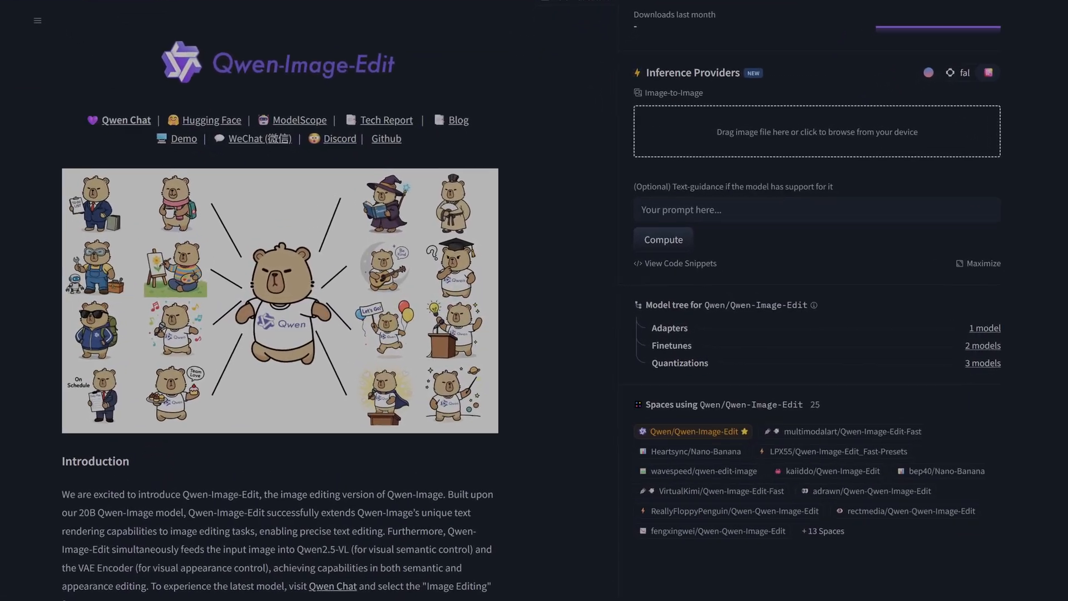
pyautogui.scroll(-3)
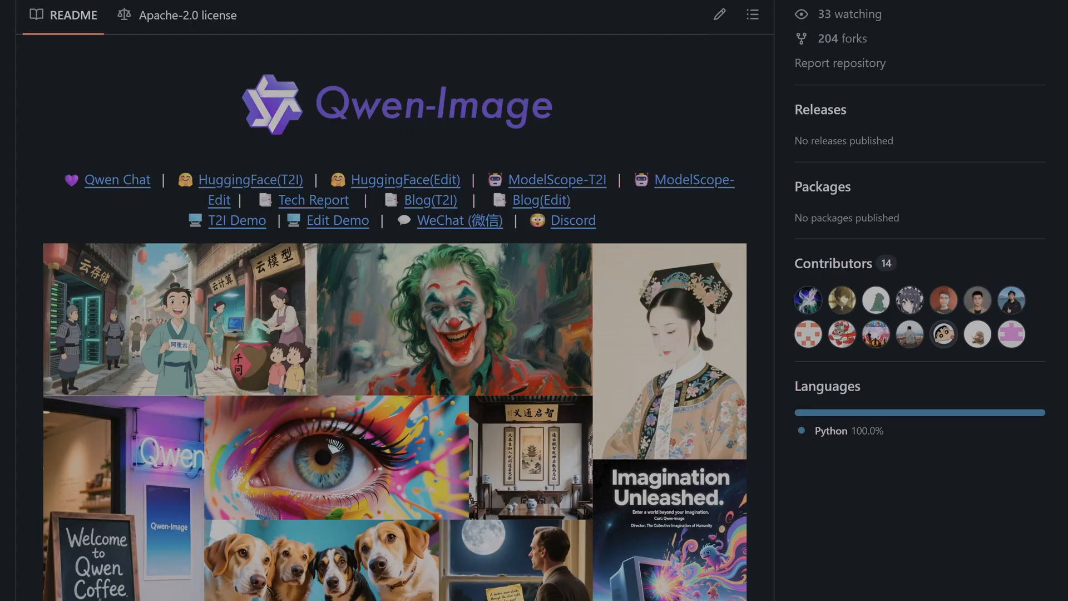
pyautogui.scroll(-3)
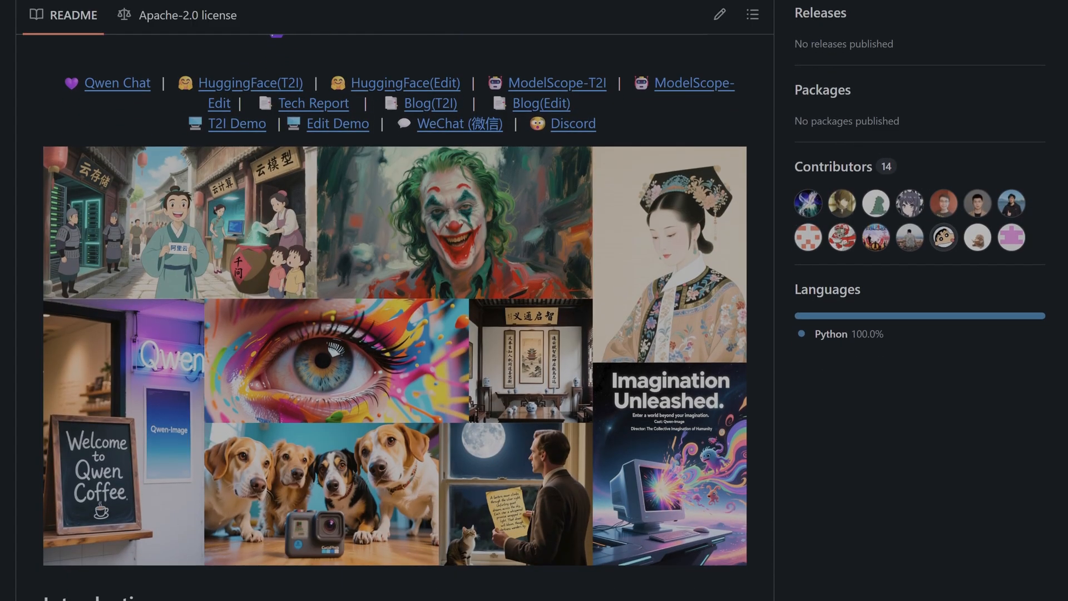
pyautogui.scroll(-3)
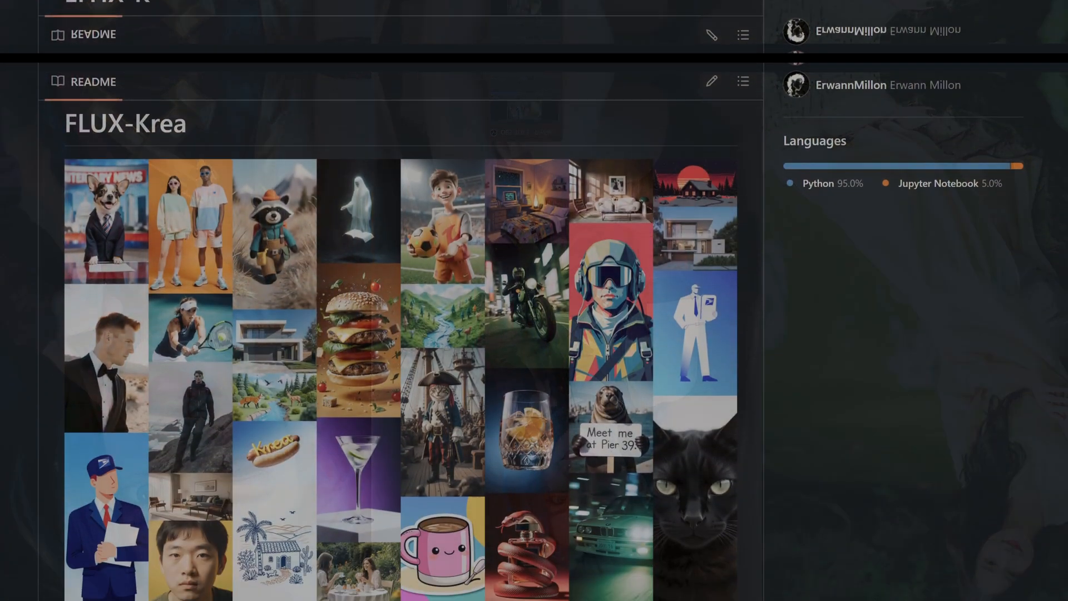
pyautogui.scroll(-3)
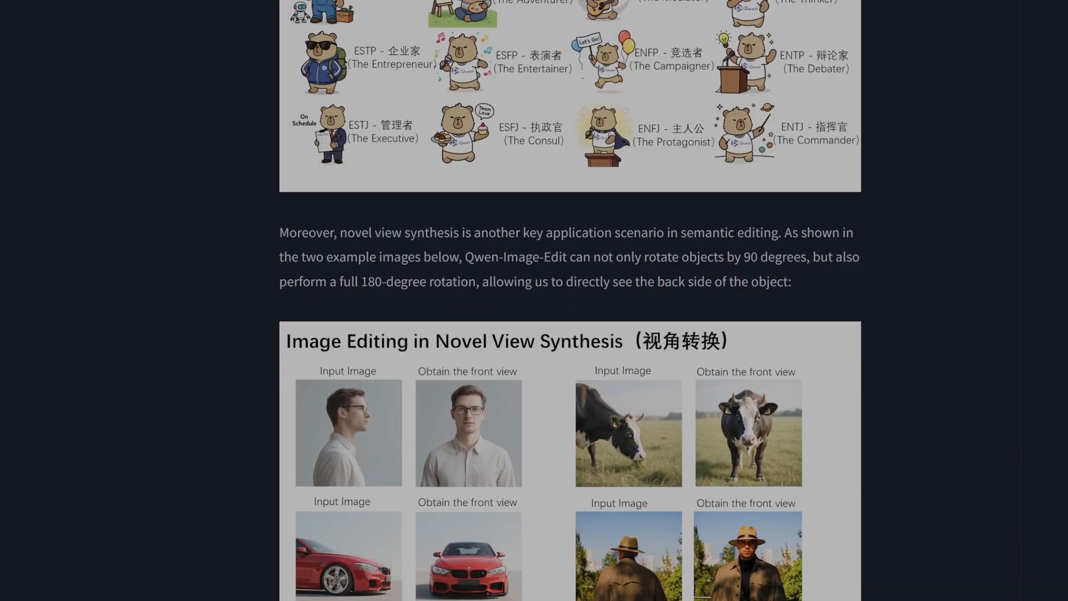
pyautogui.scroll(-3)
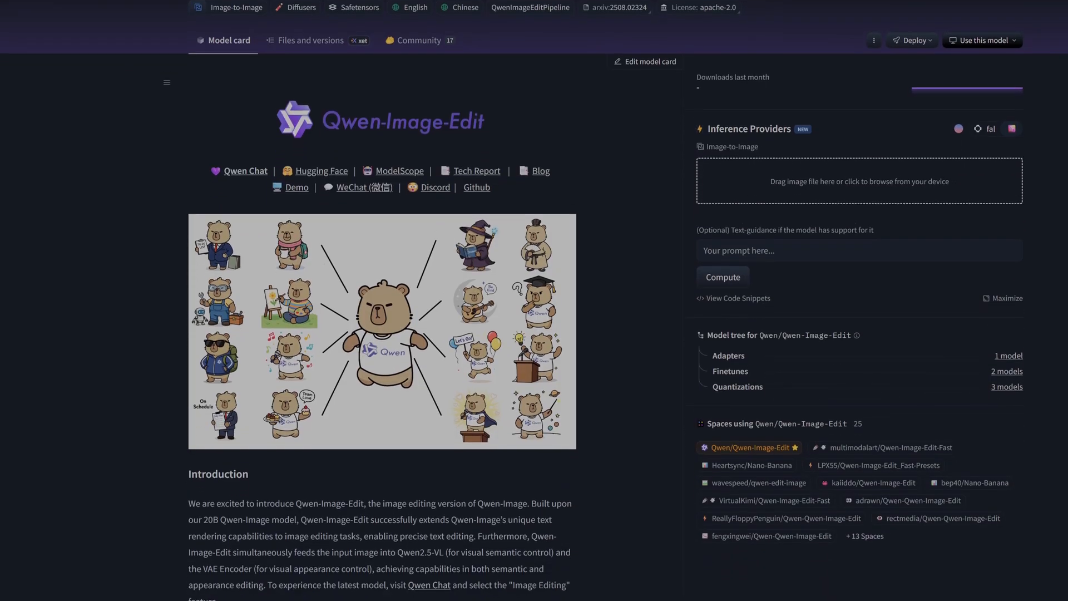
pyautogui.scroll(-3)
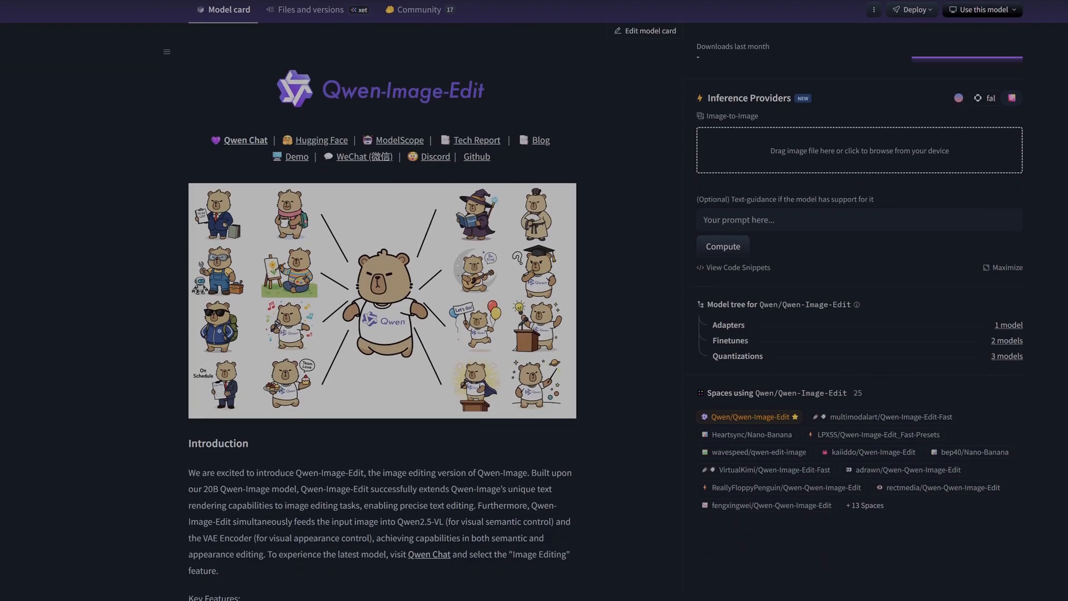
pyautogui.scroll(-3)
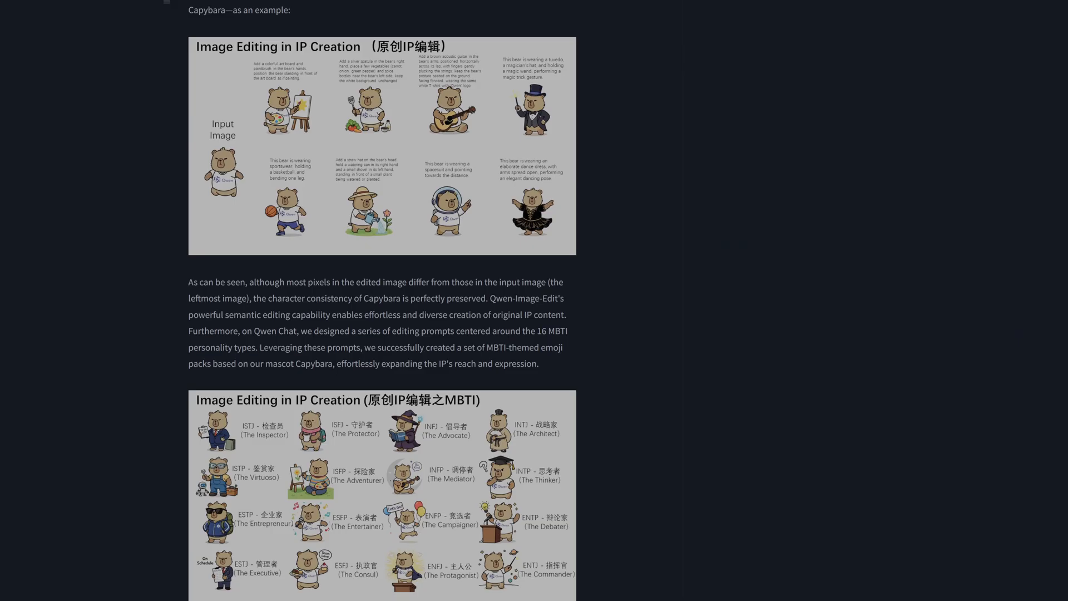
pyautogui.scroll(-3)
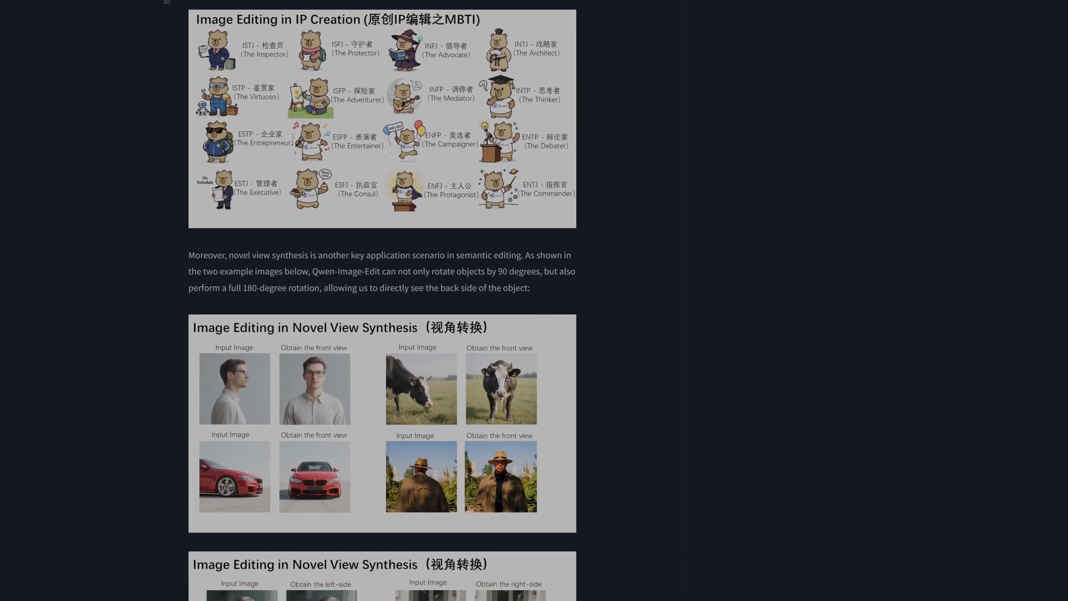
pyautogui.scroll(-3)
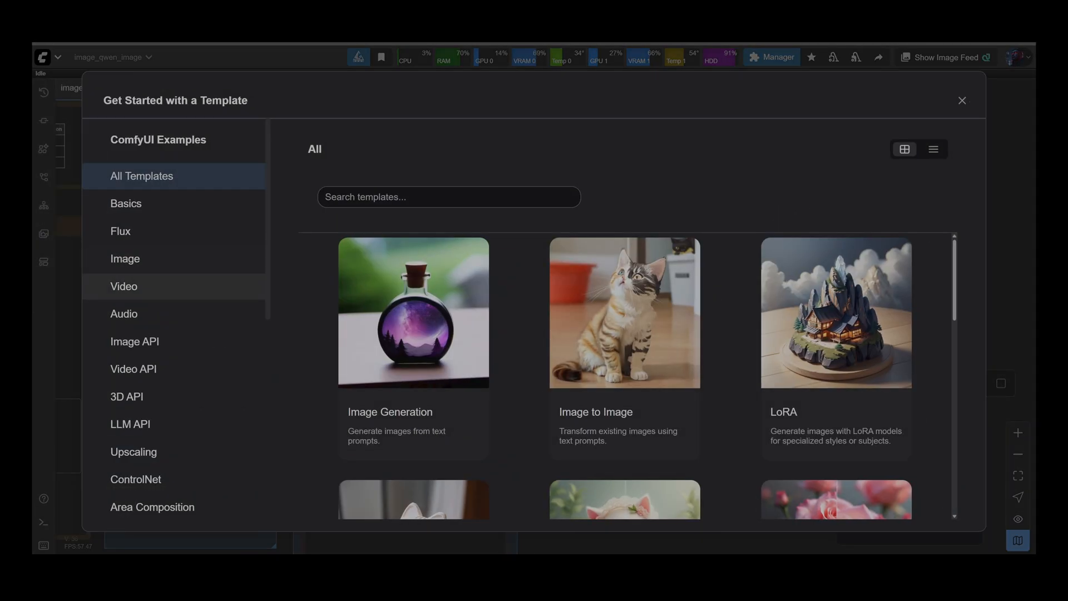
pyautogui.moveTo(126, 259)
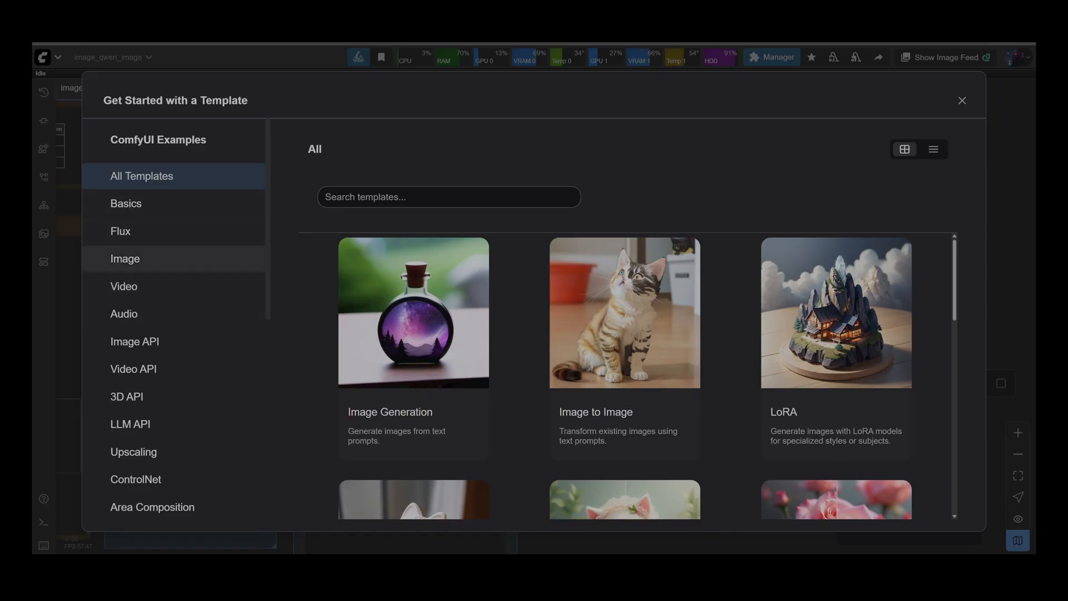
pyautogui.click(125, 258)
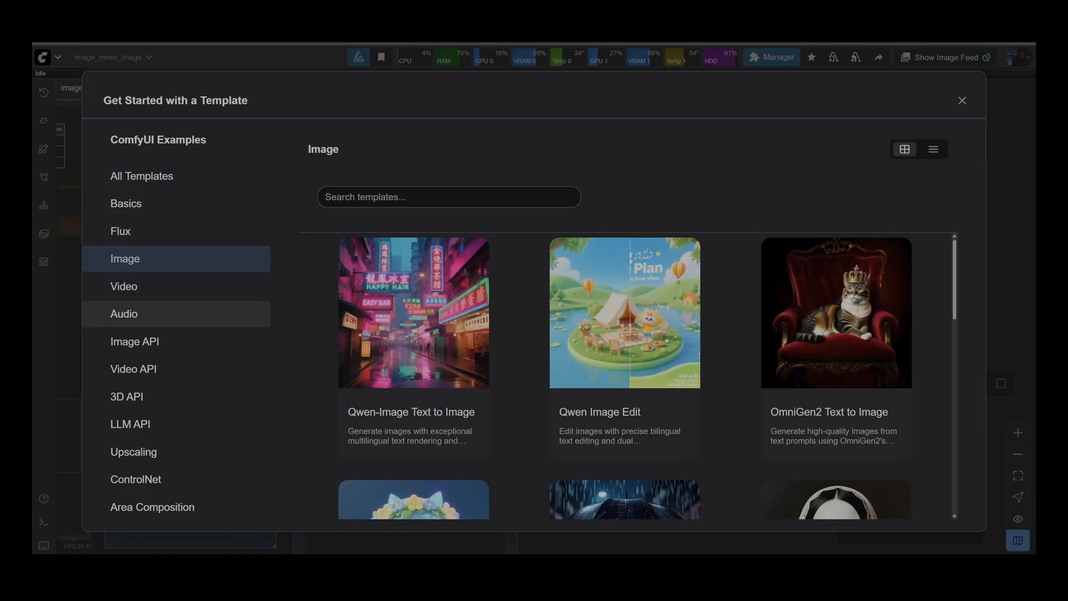
pyautogui.click(625, 313)
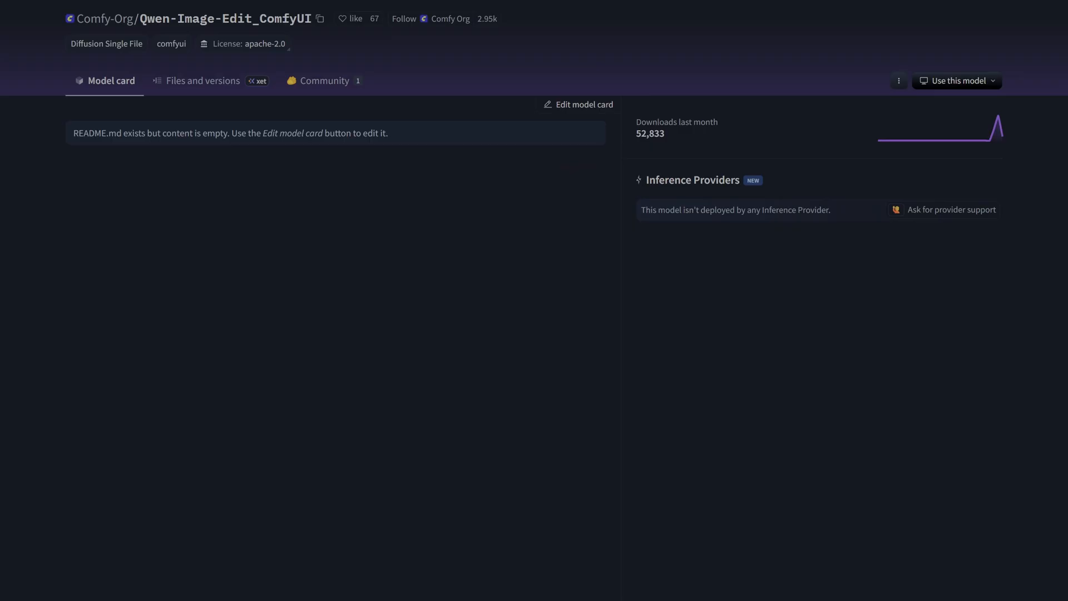
# Browse the repository's split_files into diffusion_models, then open Qwen-Image text_encoders
pyautogui.click(202, 81)
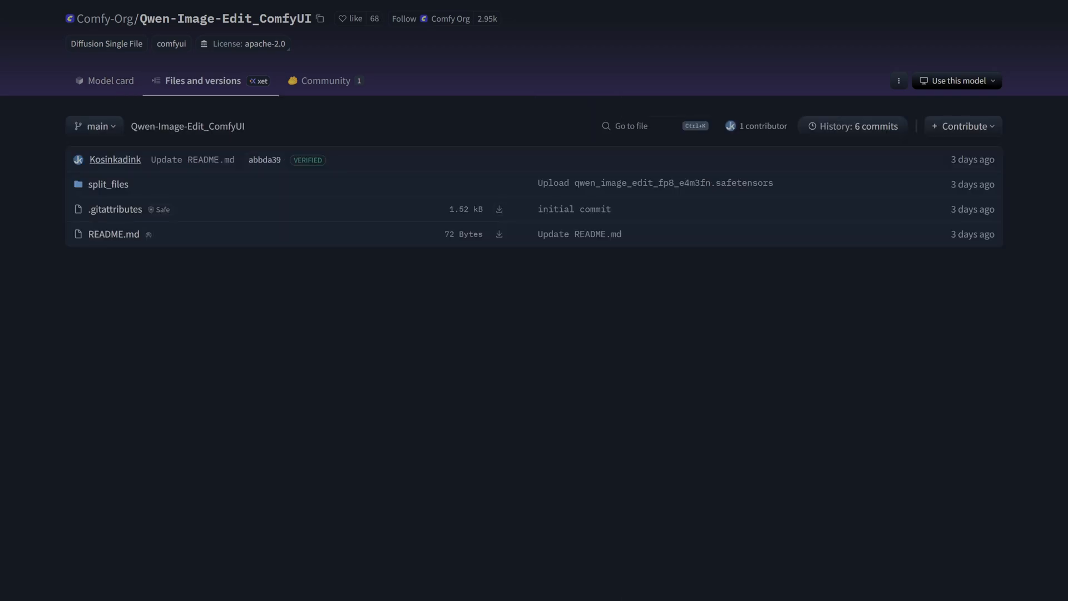
pyautogui.click(108, 185)
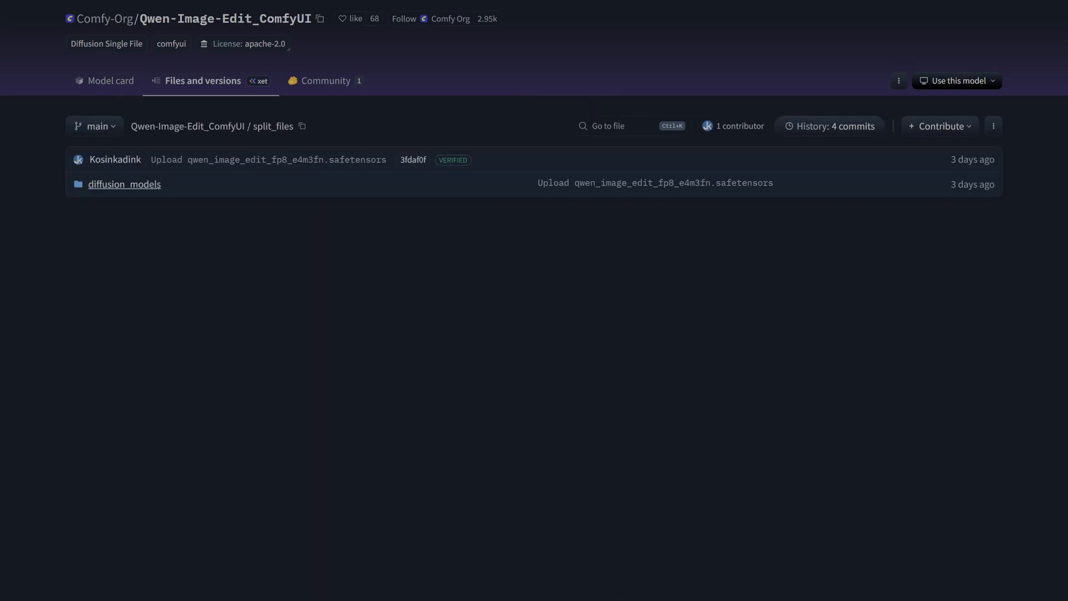
pyautogui.click(125, 184)
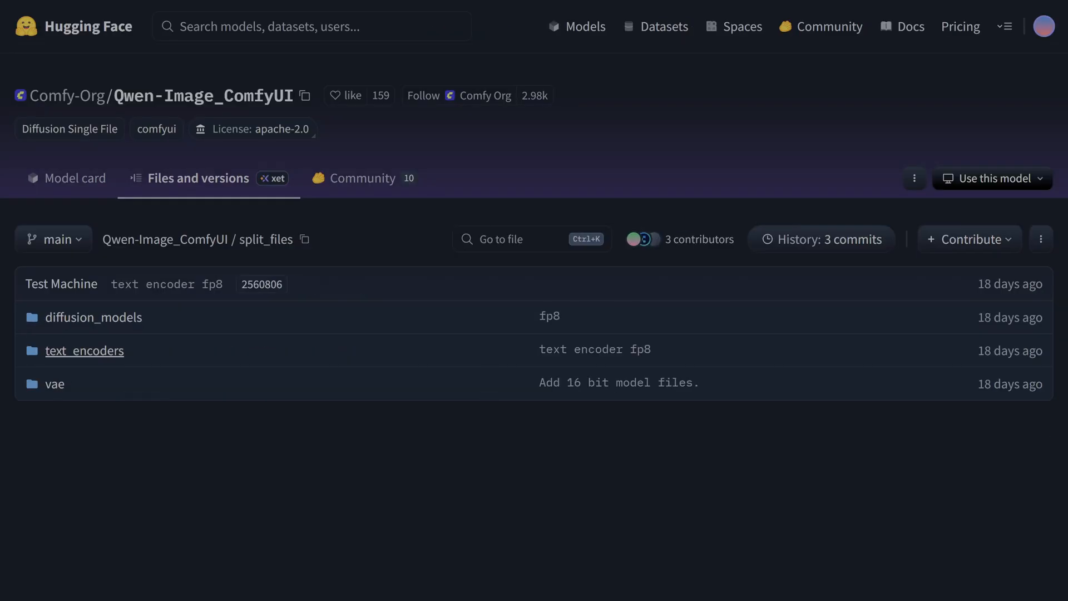
pyautogui.click(54, 384)
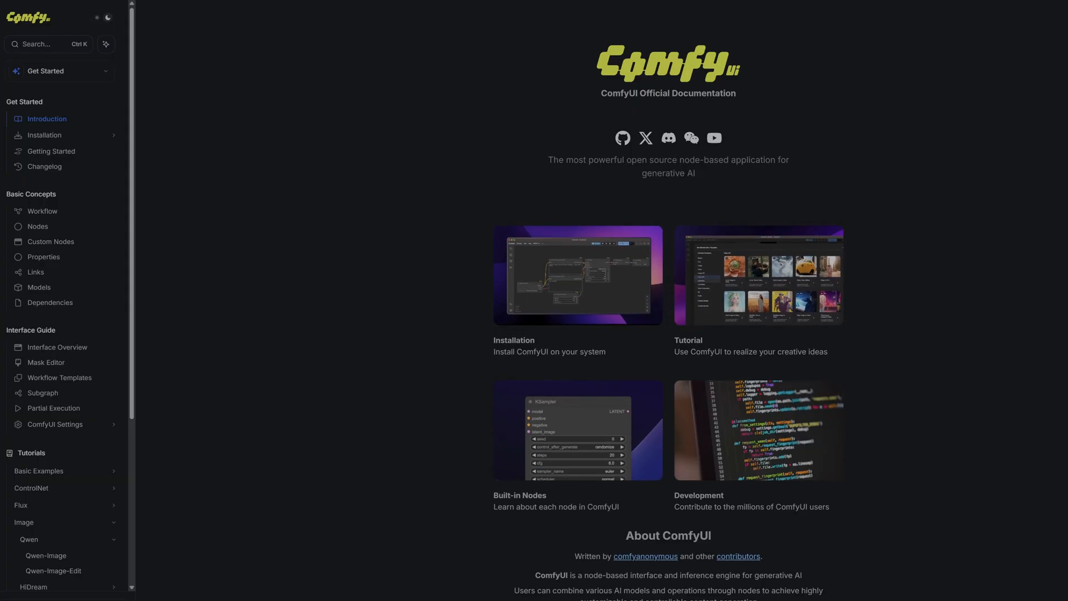
# Open the Qwen-Image-Edit tutorial page in the documentation and scroll through it
pyautogui.click(51, 572)
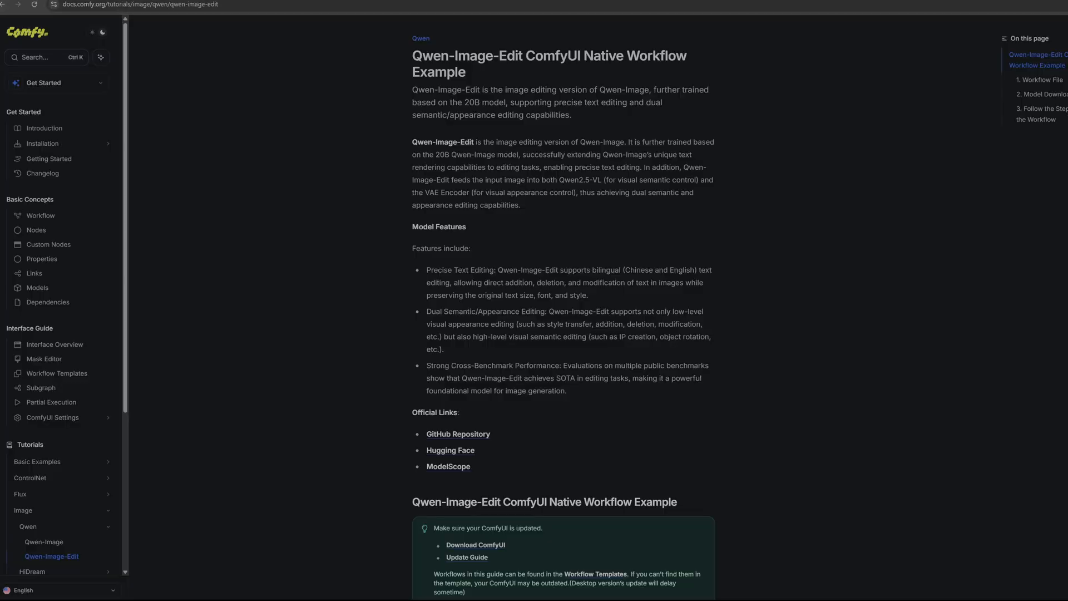
pyautogui.scroll(-3)
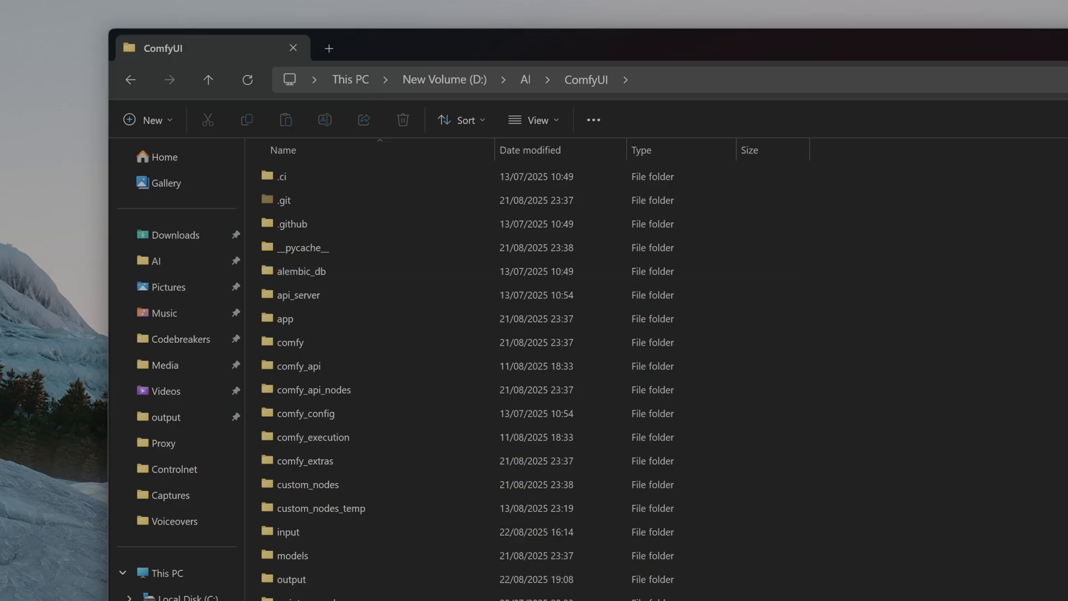
# Navigate the ComfyUI models folder into loras, then into the Qwen_Image folder
pyautogui.doubleClick(292, 555)
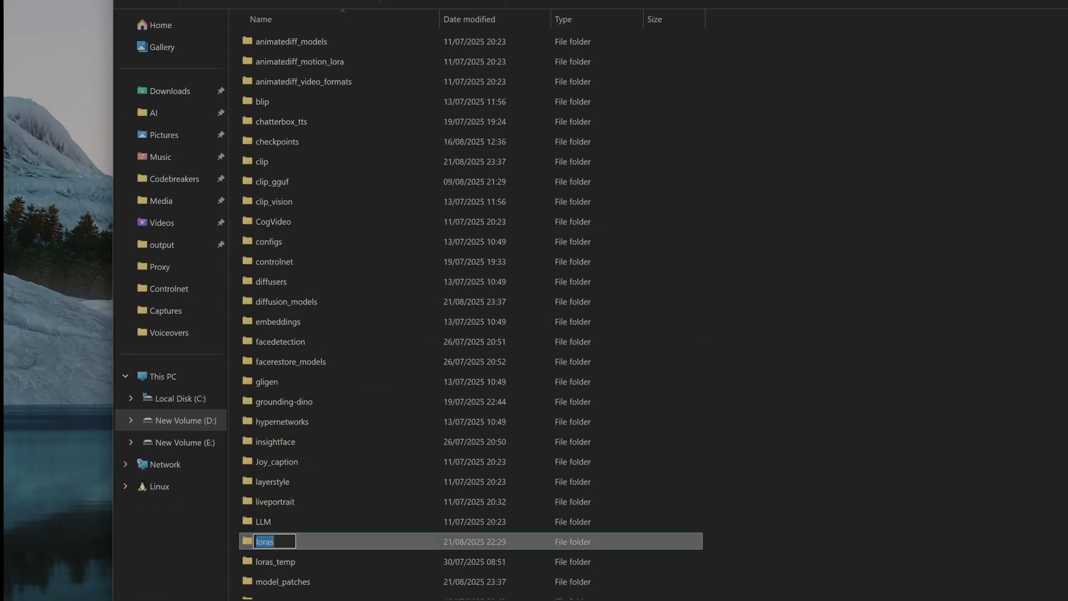
pyautogui.doubleClick(264, 542)
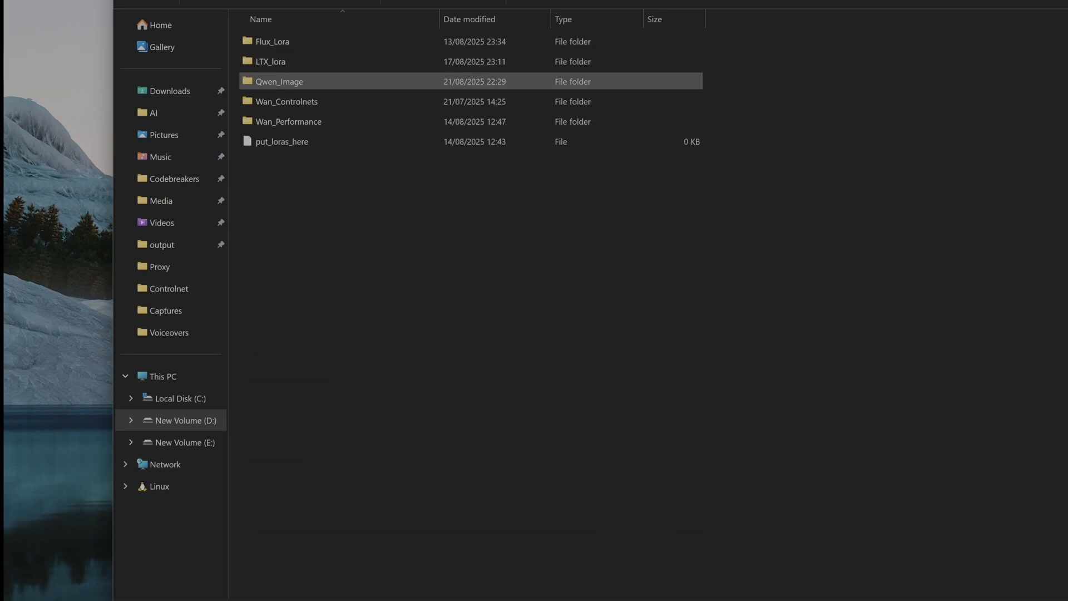
pyautogui.doubleClick(278, 81)
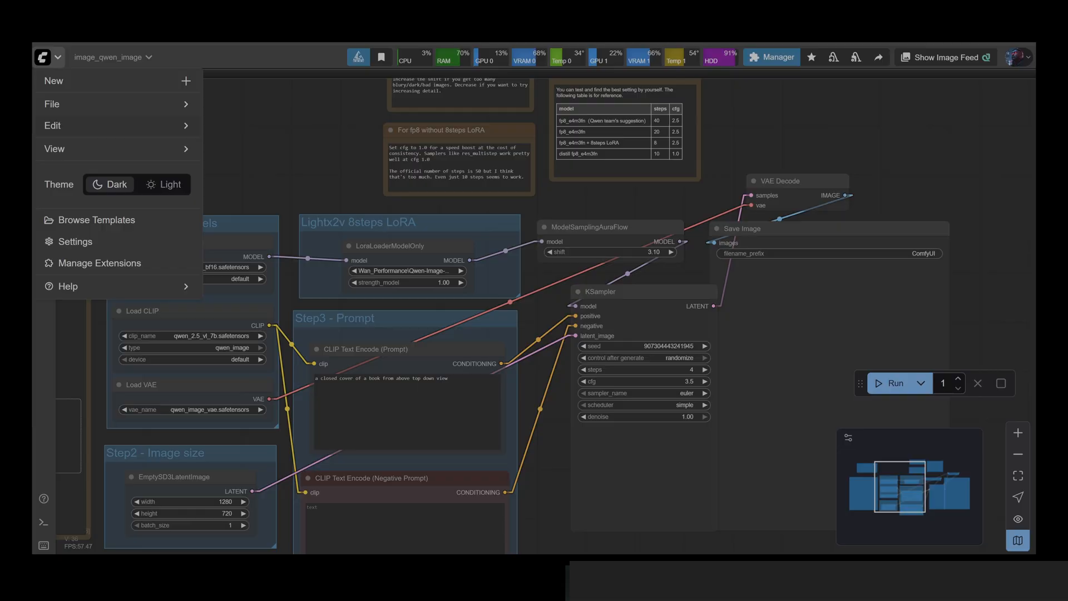
# Load the Qwen Image Edit template from Browse Templates and dismiss the Missing Models notice
pyautogui.click(97, 219)
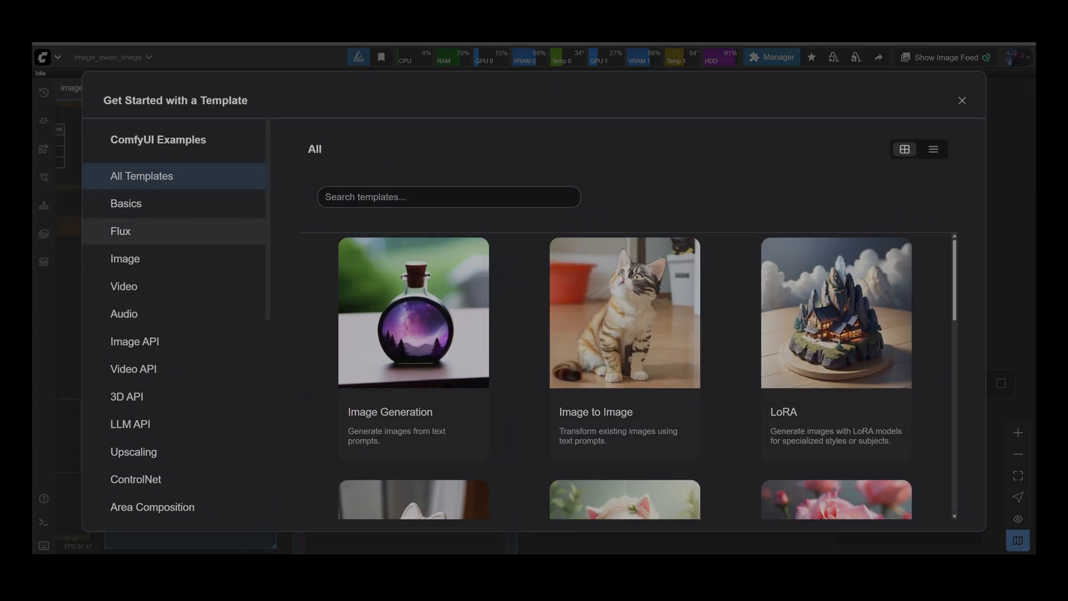
pyautogui.click(125, 259)
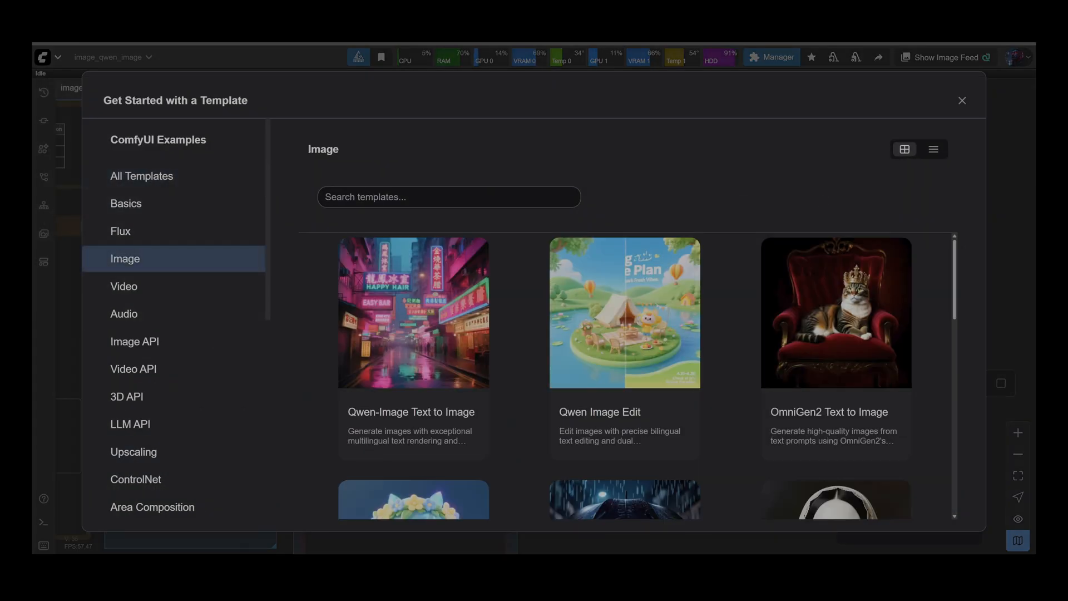
pyautogui.moveTo(124, 314)
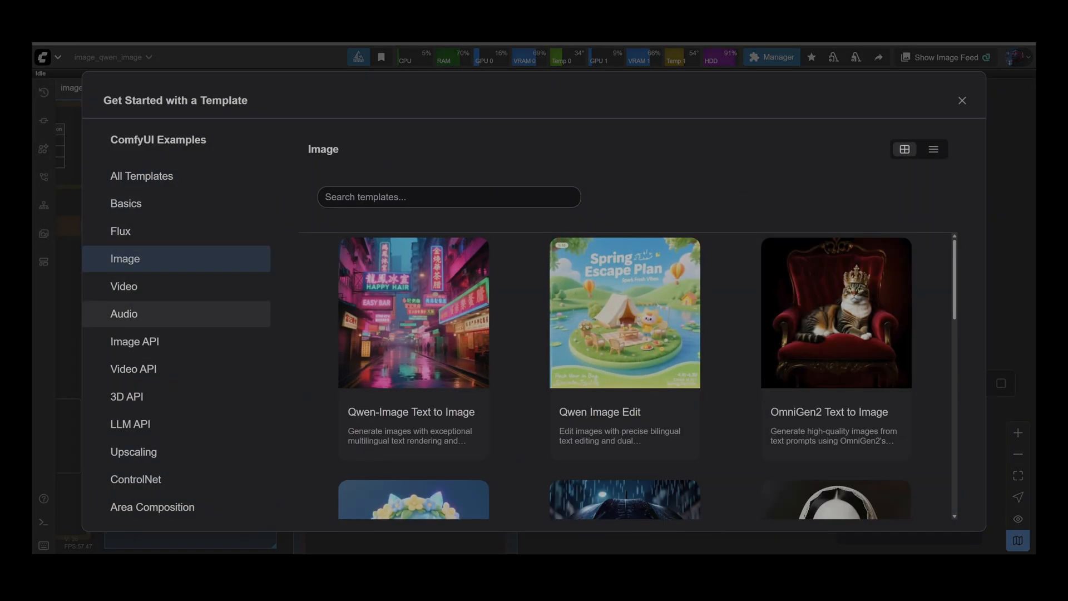
pyautogui.click(625, 313)
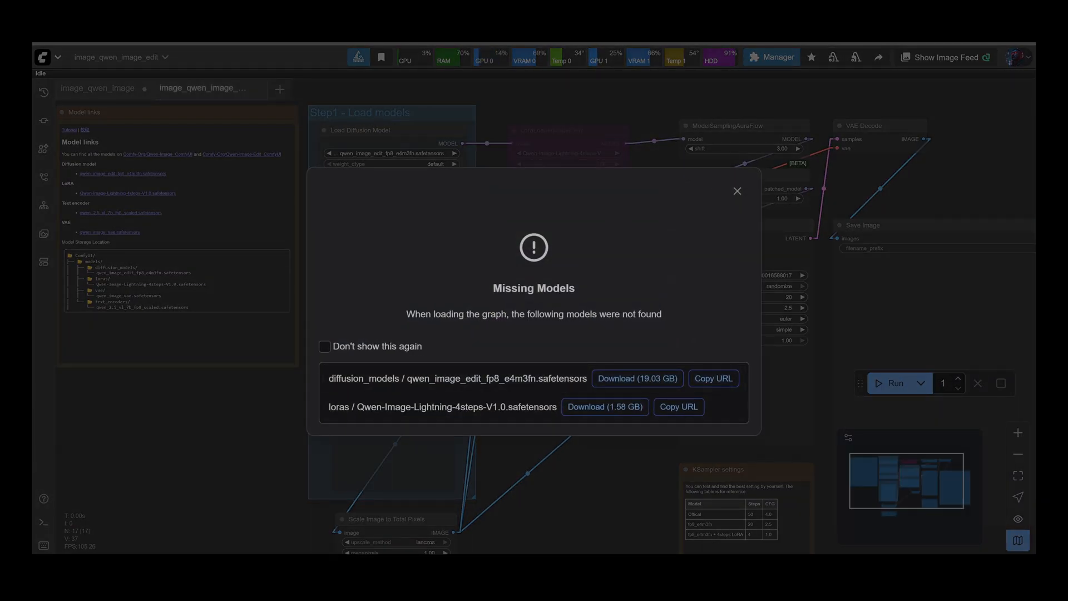
pyautogui.click(737, 191)
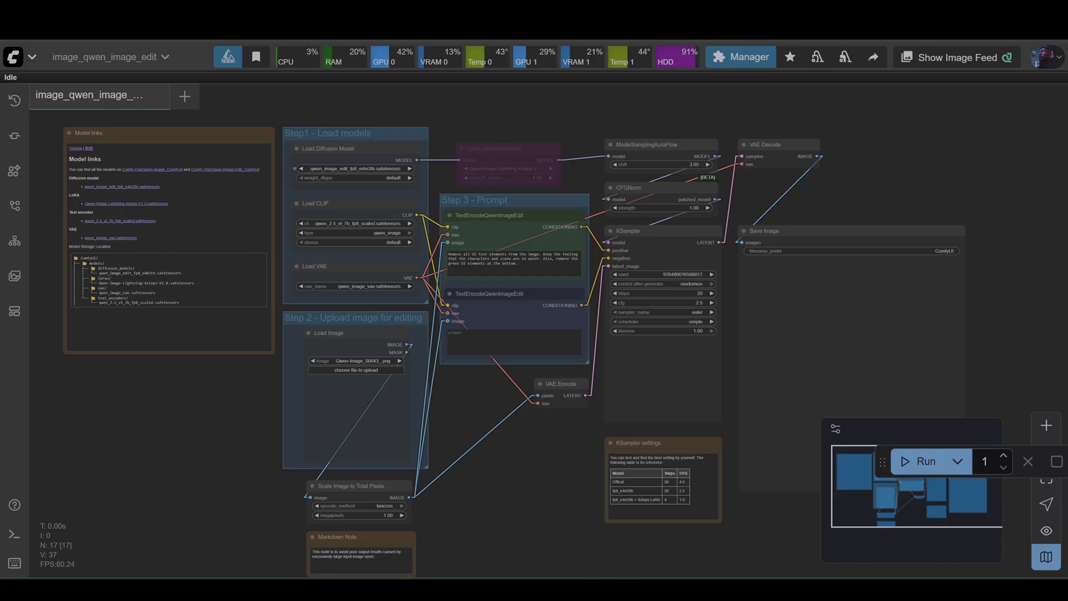
# Select qwen_image_edit_bf16.safetensors in the Load Diffusion Model node
pyautogui.click(354, 168)
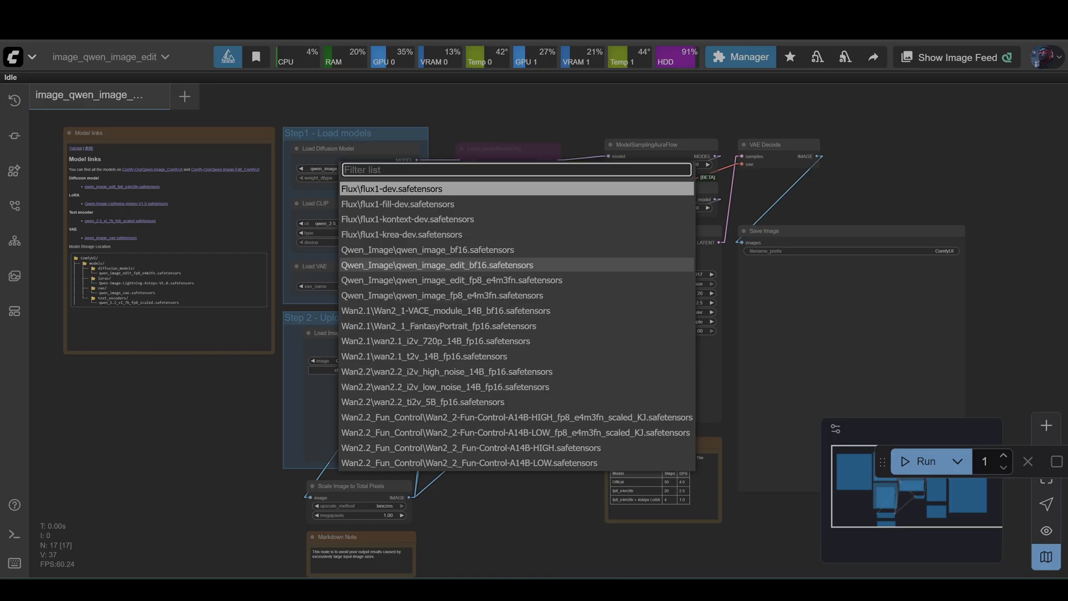
pyautogui.moveTo(452, 280)
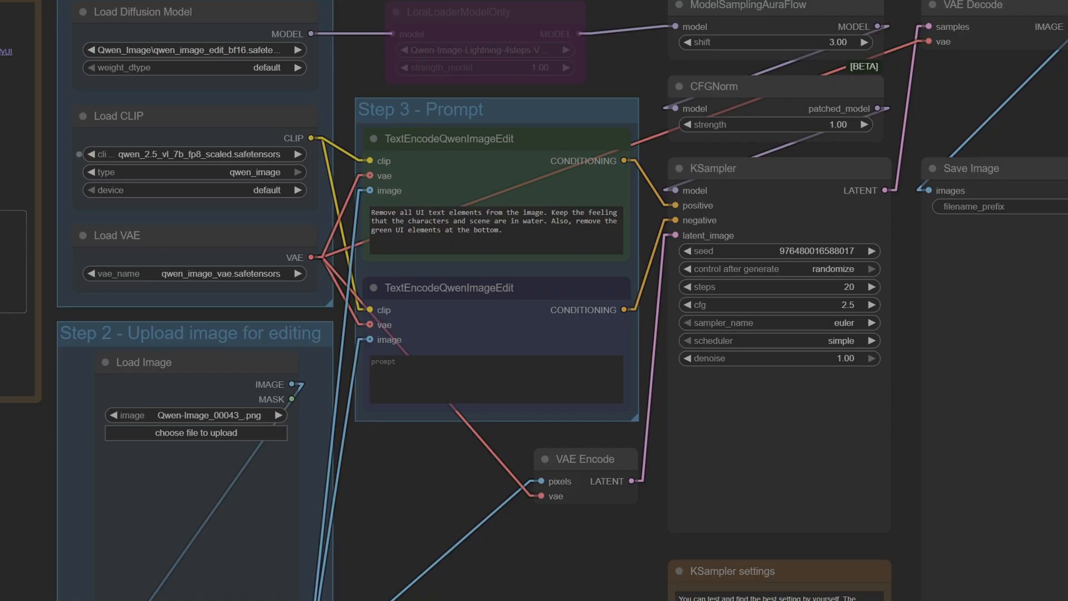
pyautogui.click(195, 155)
pyautogui.write('He i')
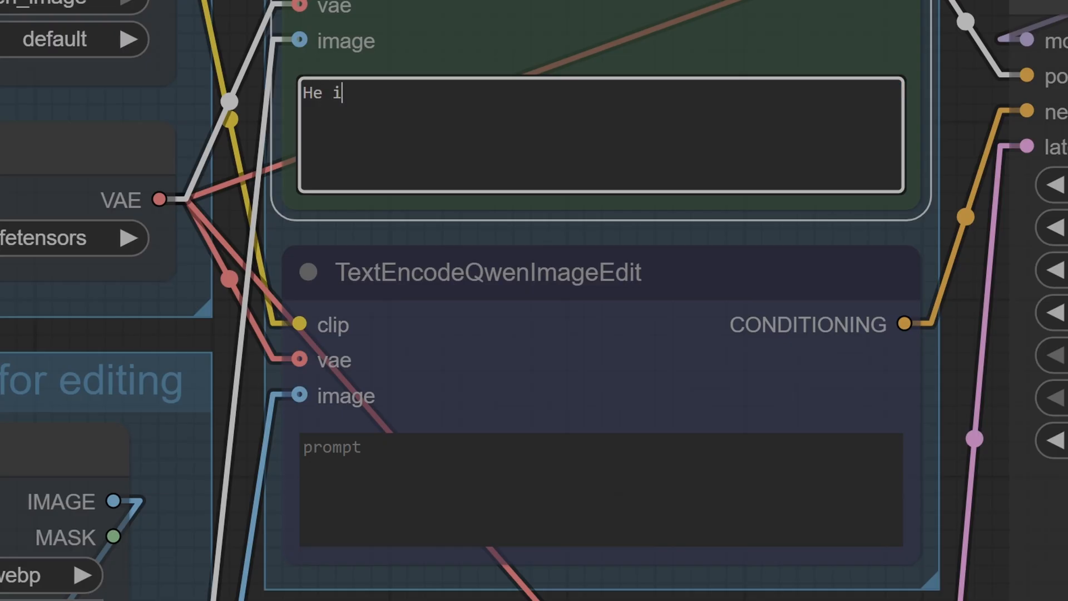
# Enter "He is wearing shades" in the TextEncodeQwenImageEdit prompt box
pyautogui.write('s wearing sha')
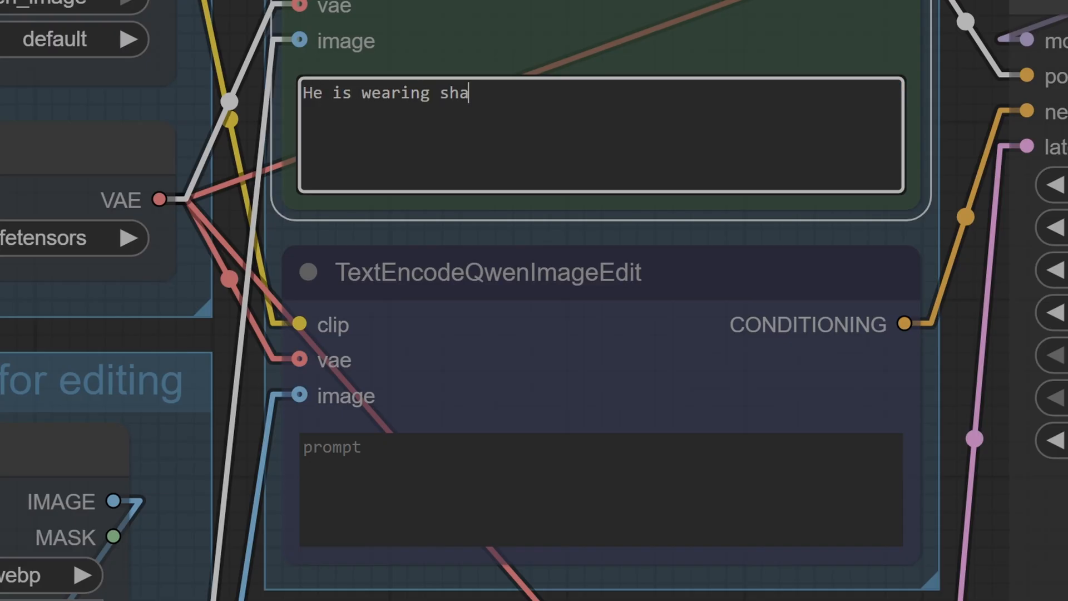
pyautogui.write('des')
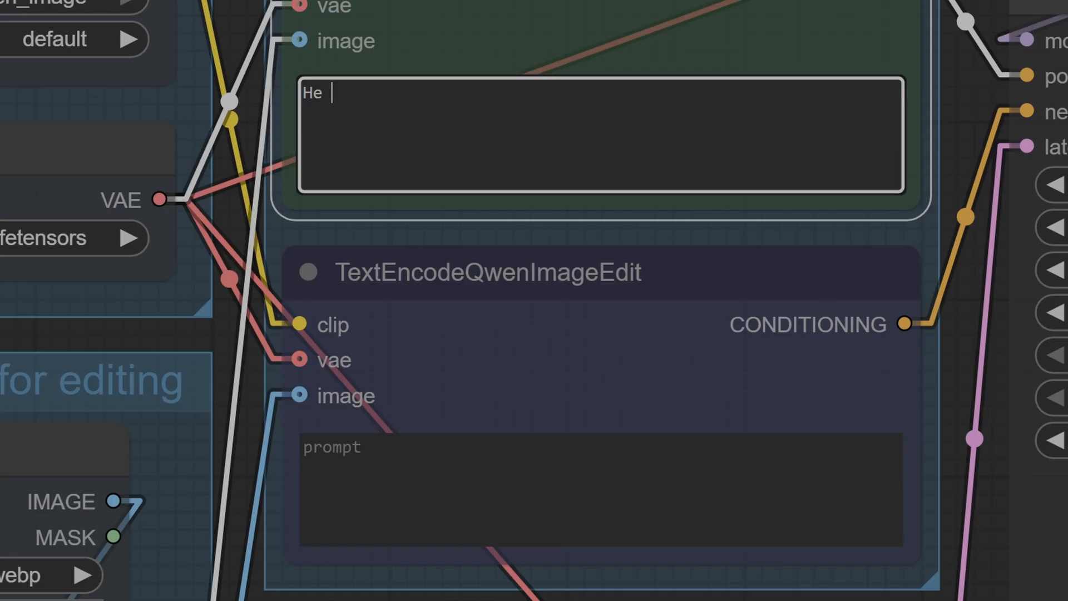
pyautogui.write('is weari')
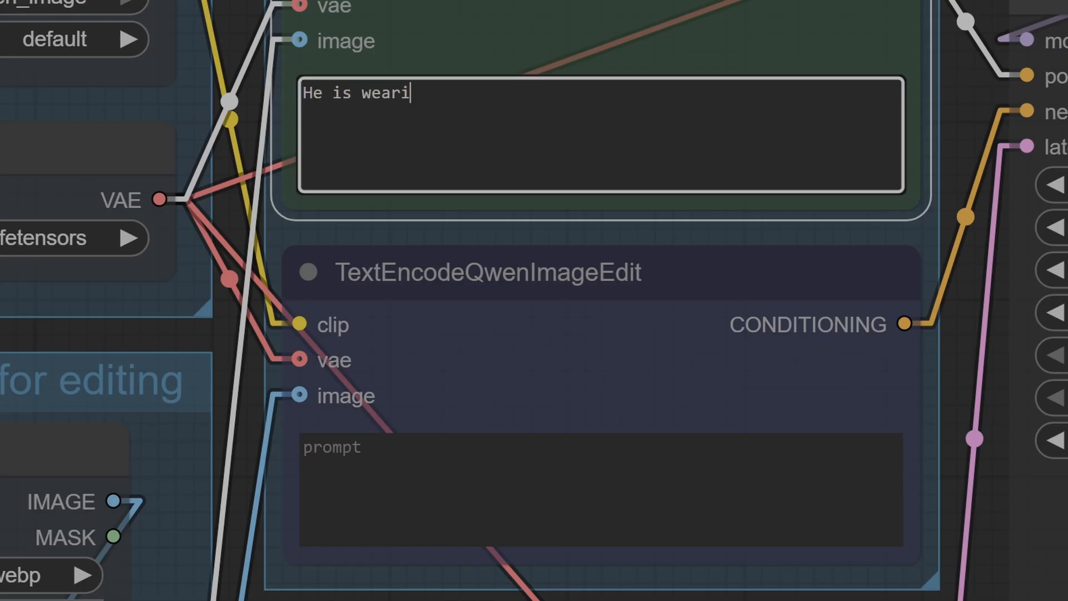
pyautogui.write('ng sha')
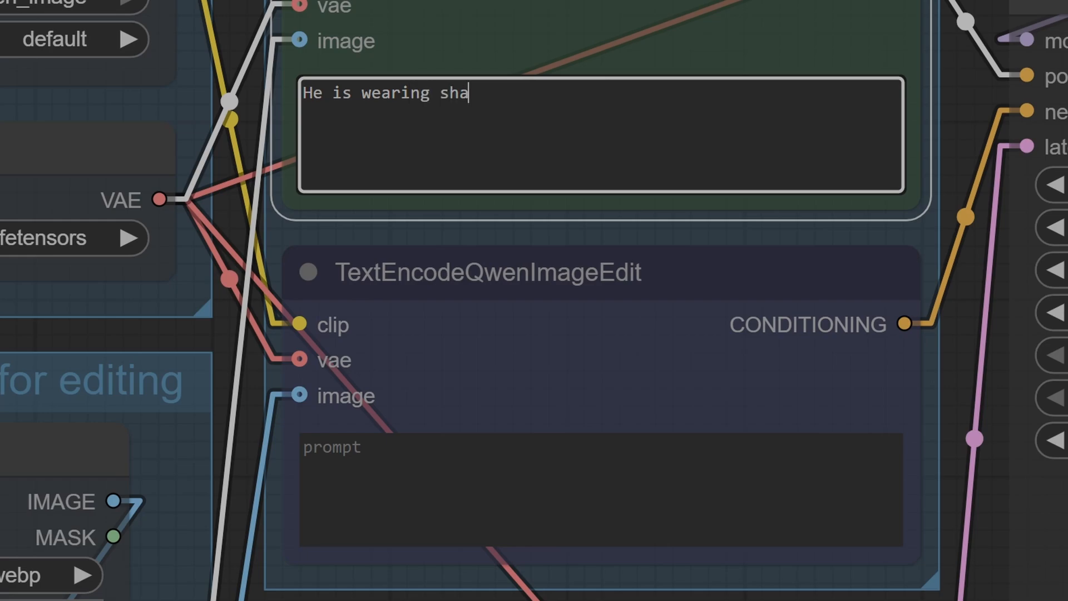
pyautogui.write('des')
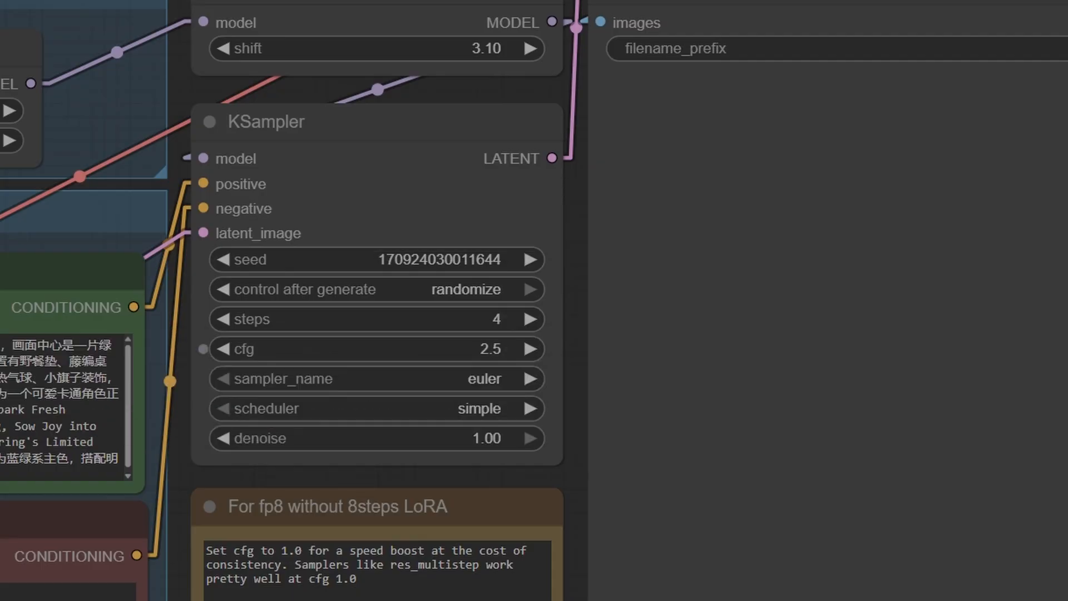
pyautogui.moveTo(246, 349)
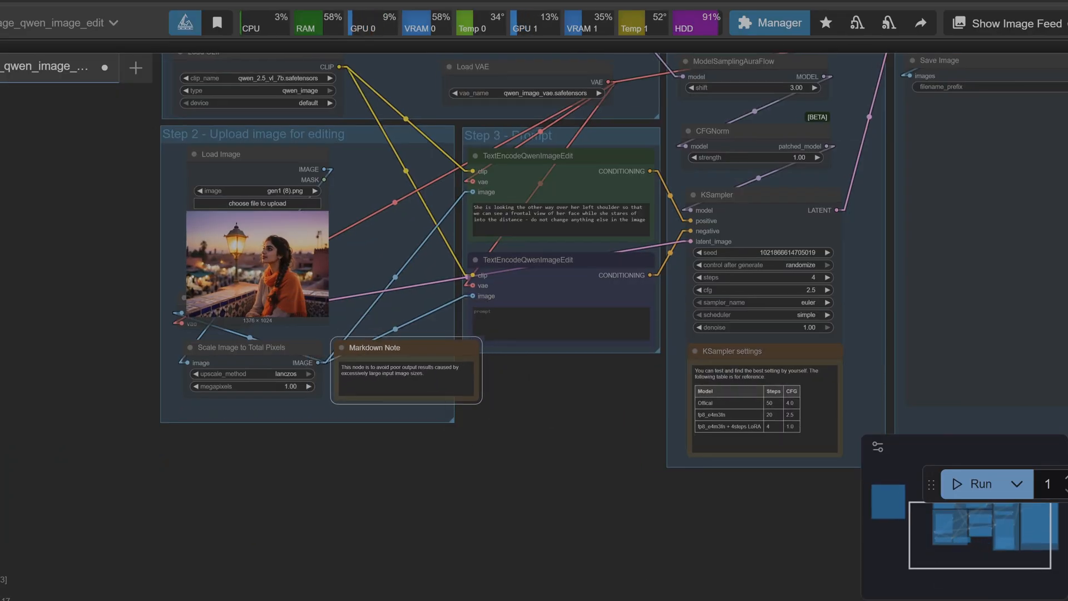
# Scroll down the ComfyUI edit workflow canvas
pyautogui.scroll(-3)
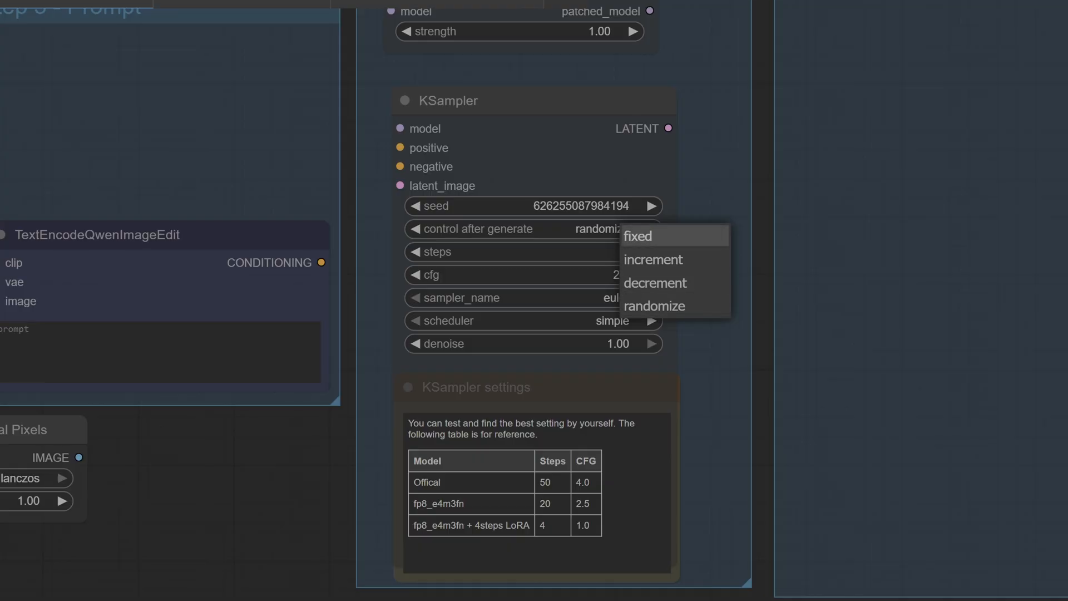
# Set the seed to fixed and enter "standing on one leg - hands on head"
pyautogui.click(638, 236)
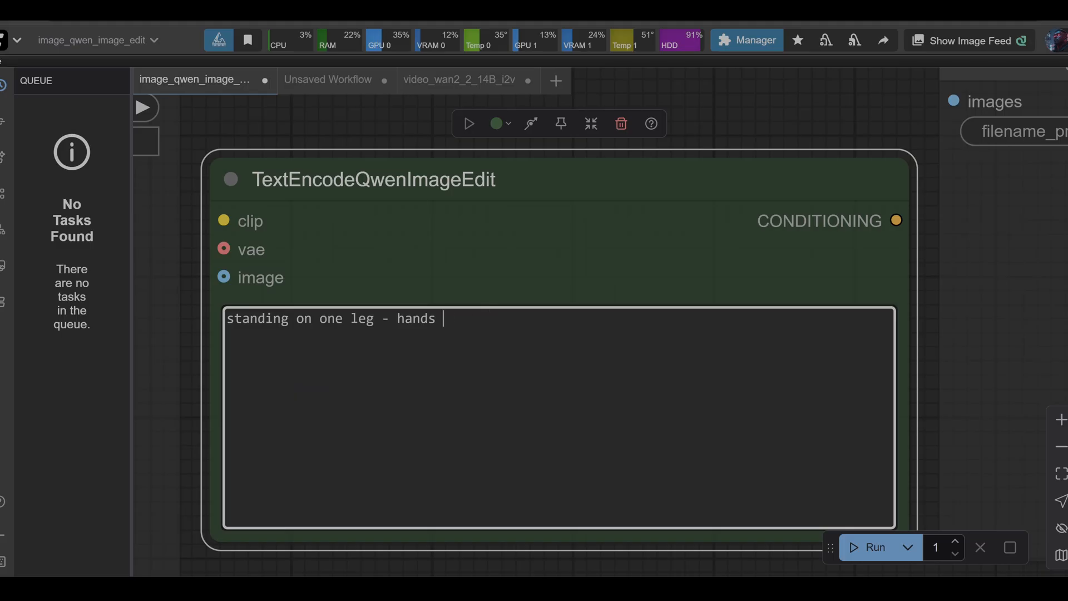
pyautogui.write('on head')
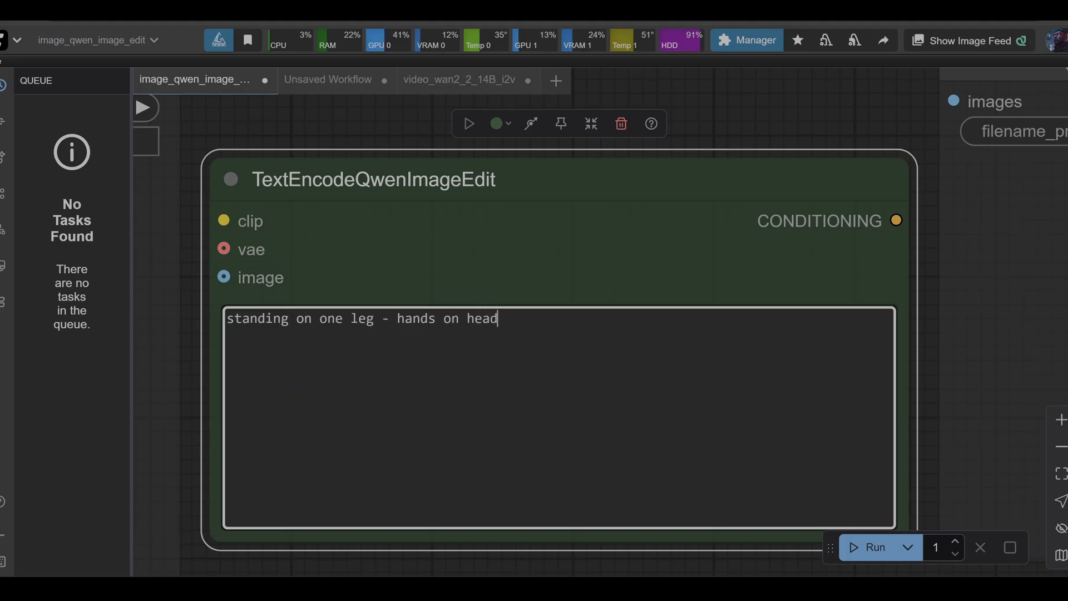